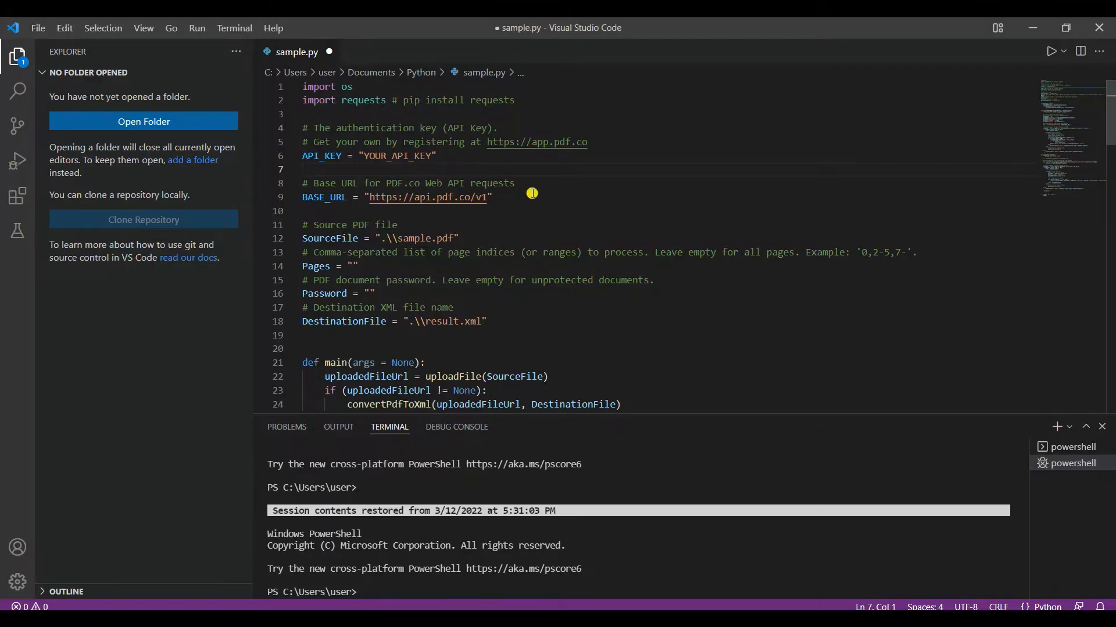
Save sample.py and bring up the Run menu's launch options.
{"action": "left_click", "coordinate": [379, 155]}
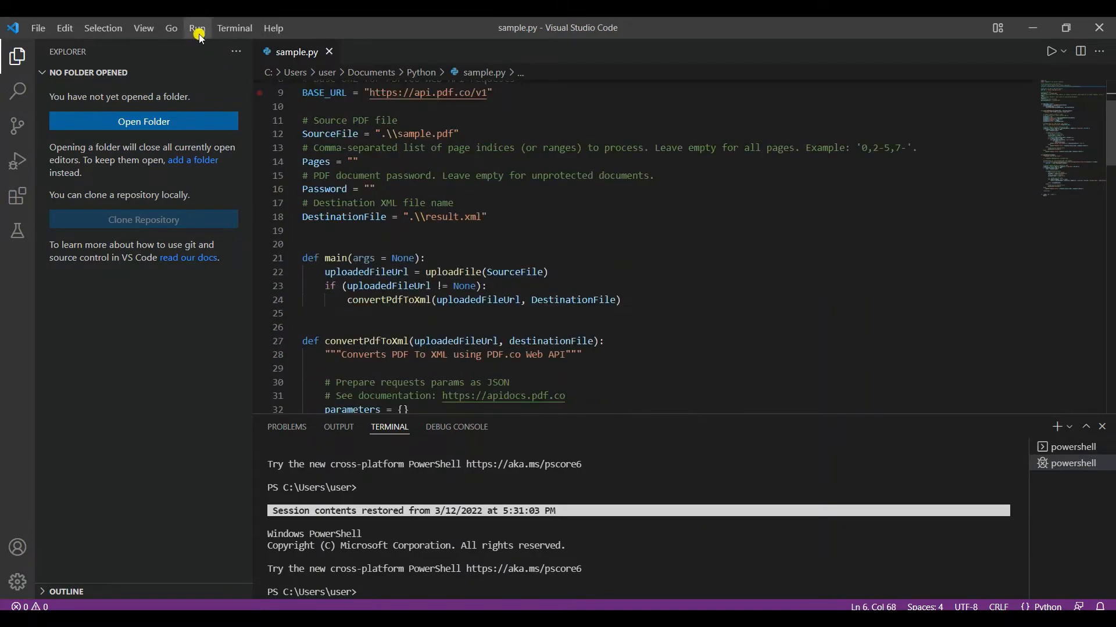
{"action": "left_click", "coordinate": [198, 28]}
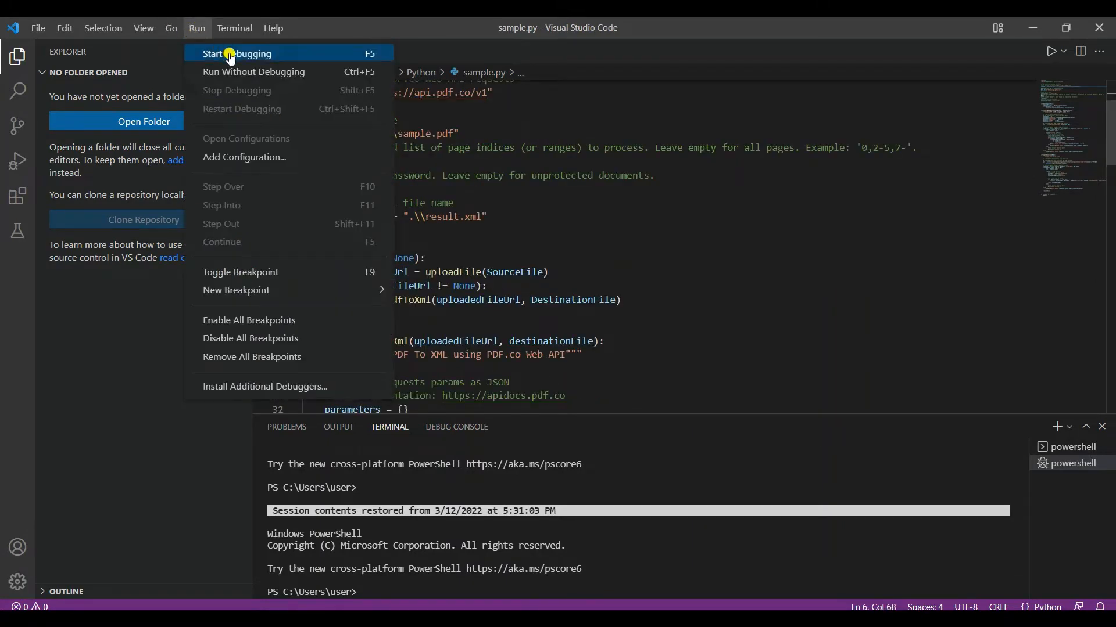
Run sample.py with debugging, then open the generated result.xml from Documents\Python.
{"action": "left_click", "coordinate": [237, 54]}
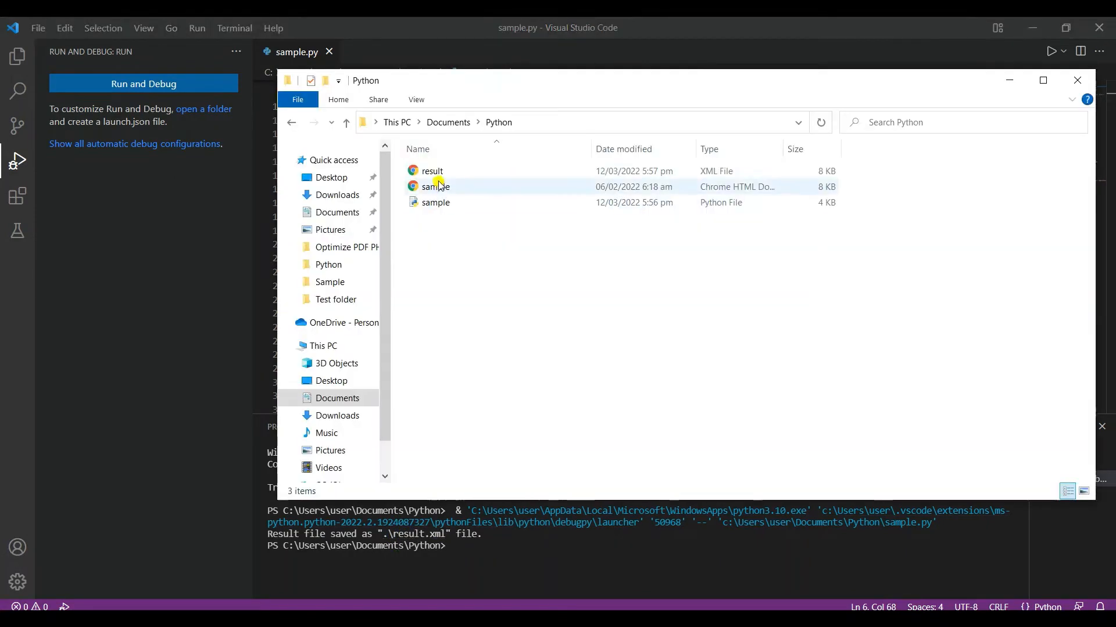
{"action": "mouse_move", "coordinate": [432, 171]}
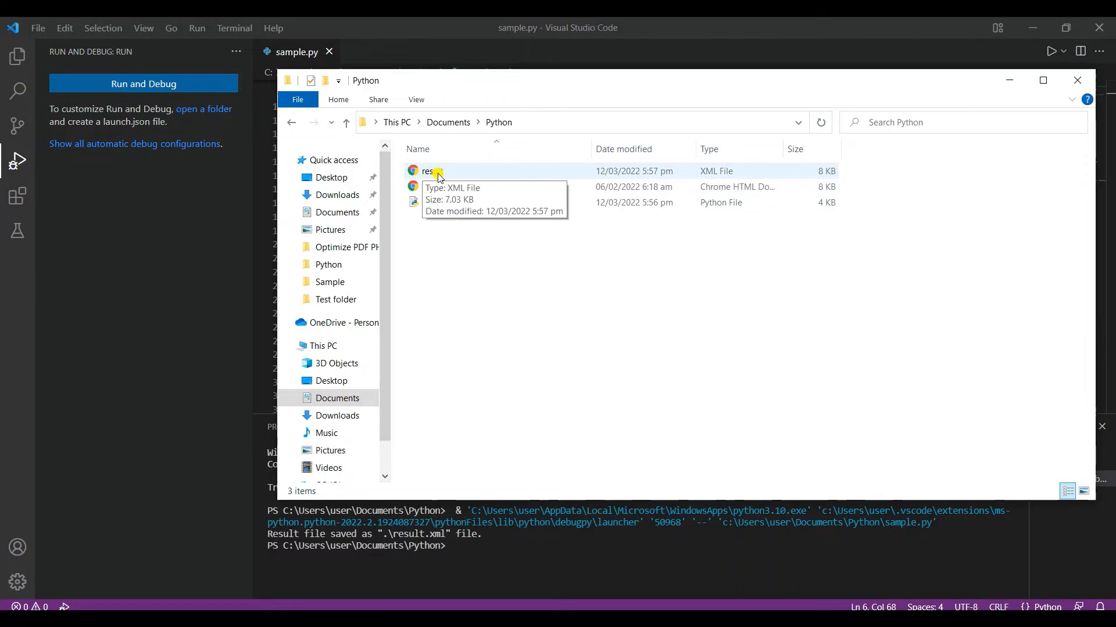
{"action": "double_click", "coordinate": [426, 171]}
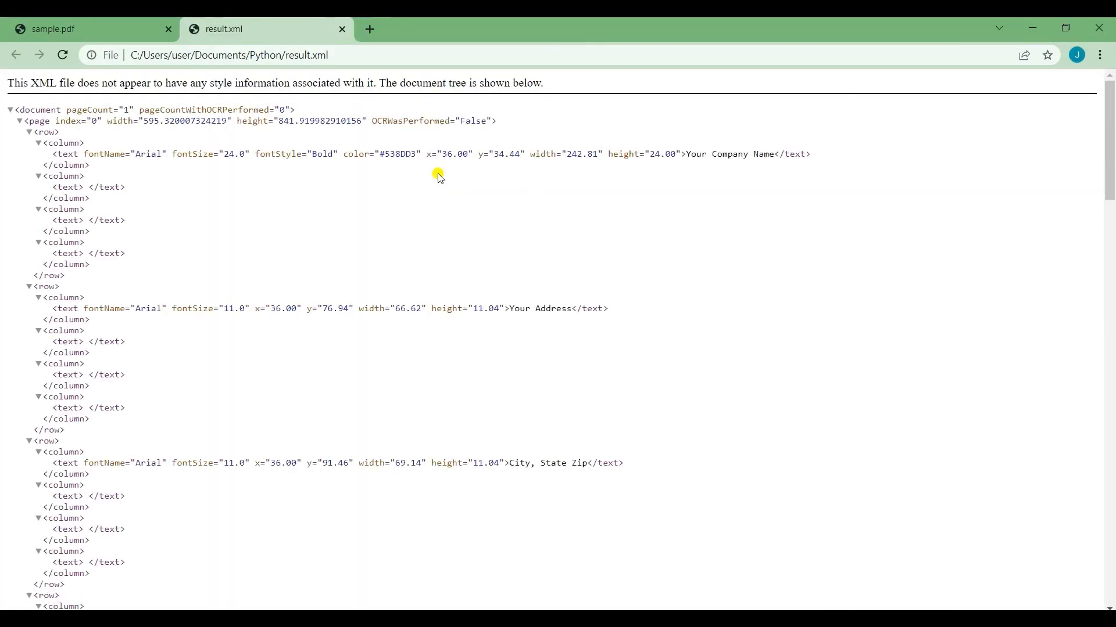
{"action": "mouse_move", "coordinate": [242, 187]}
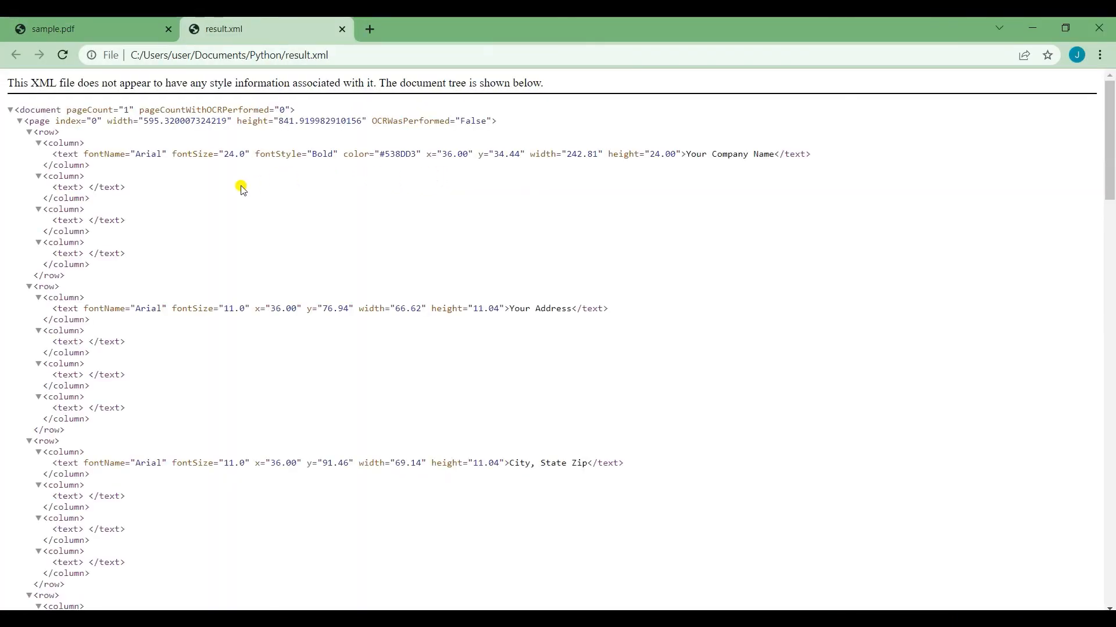
Scroll through result.xml's invoice rows and item entries, then switch to the YouTube window.
{"action": "scroll", "scroll_direction": "down", "scroll_amount": 3}
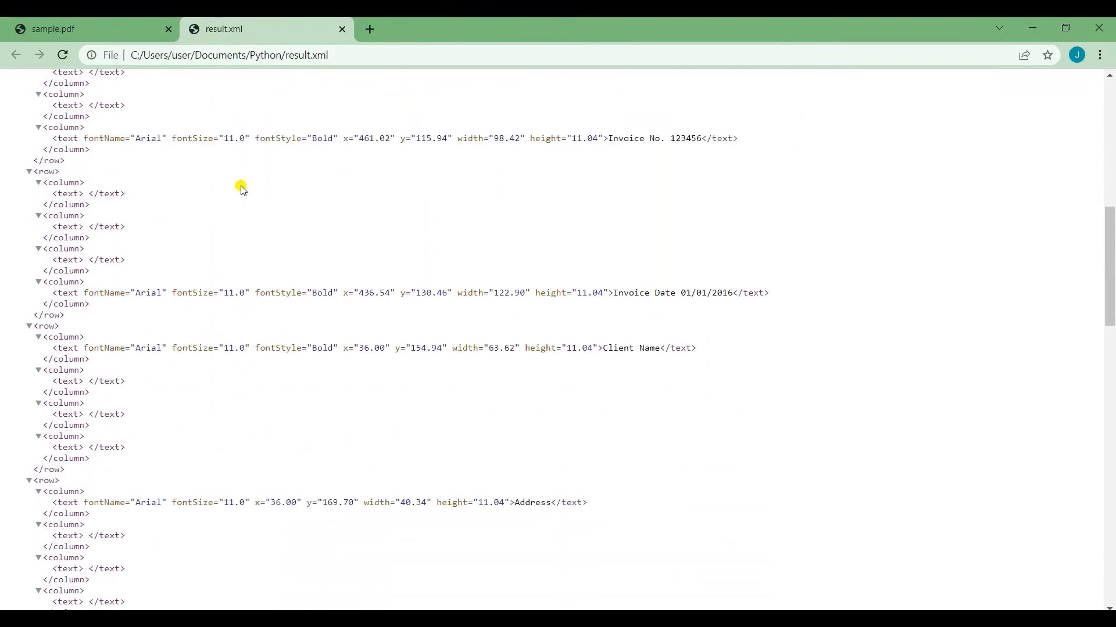
{"action": "scroll", "scroll_direction": "down", "scroll_amount": 3}
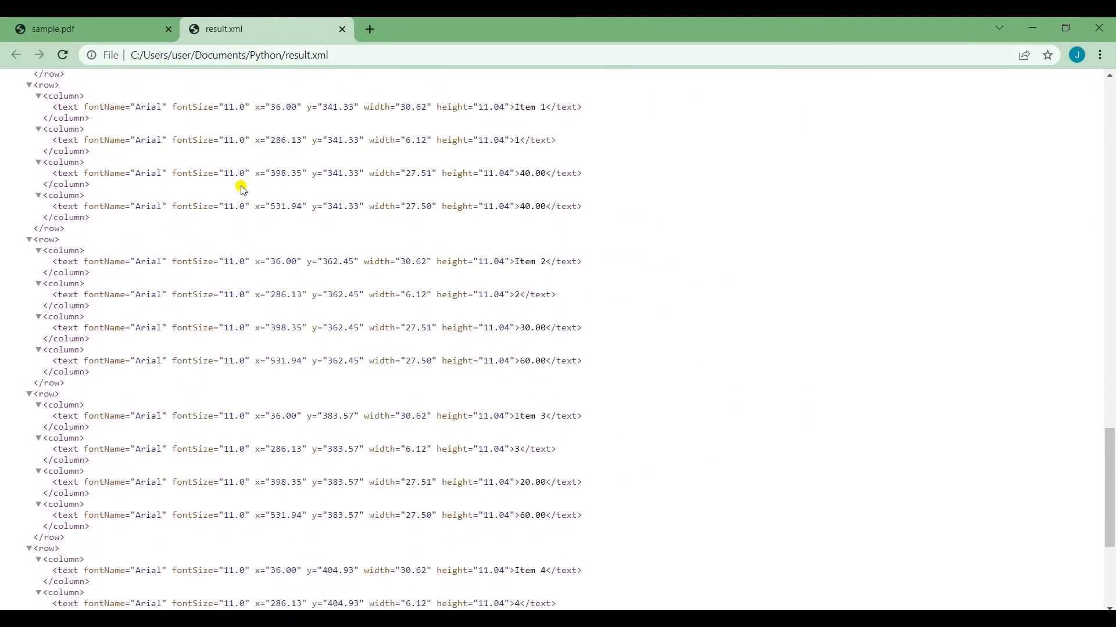
{"action": "left_click", "coordinate": [84, 28]}
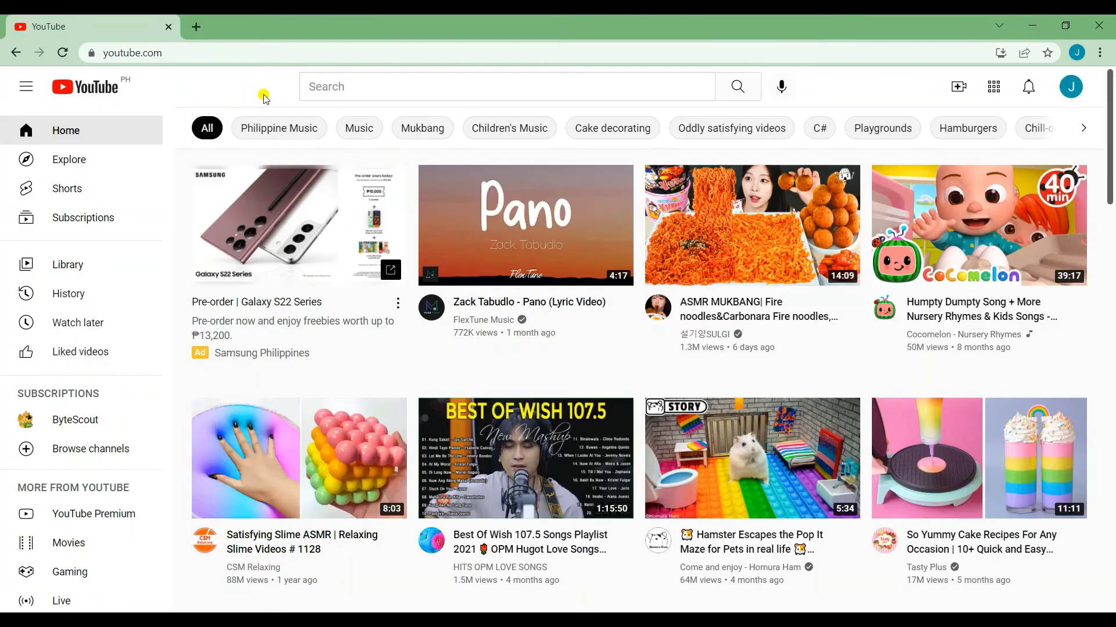
Search YouTube for 'pdf.co', go to the PDF.co channel and subscribe to it.
{"action": "type", "text": "pdf.co"}
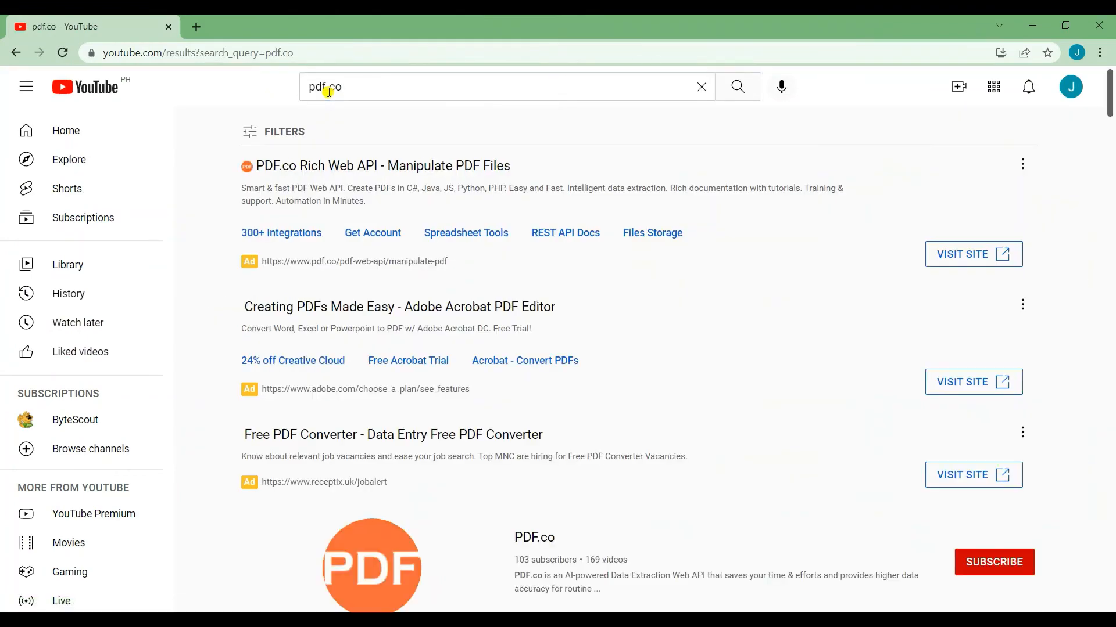
{"action": "left_click", "coordinate": [373, 565]}
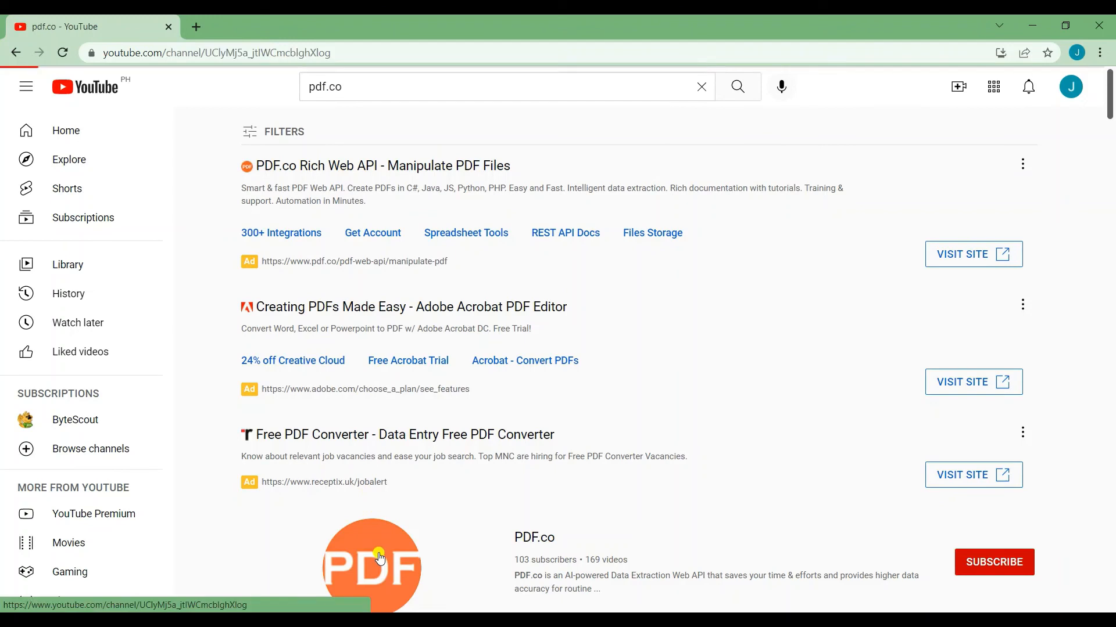
{"action": "left_click", "coordinate": [373, 560]}
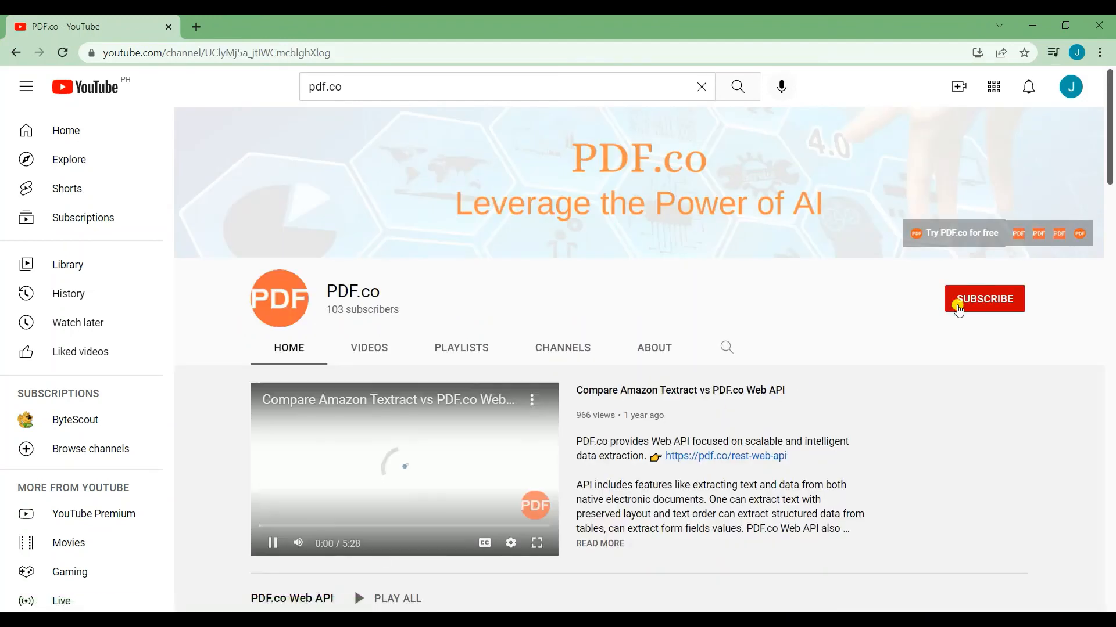
{"action": "left_click", "coordinate": [984, 298]}
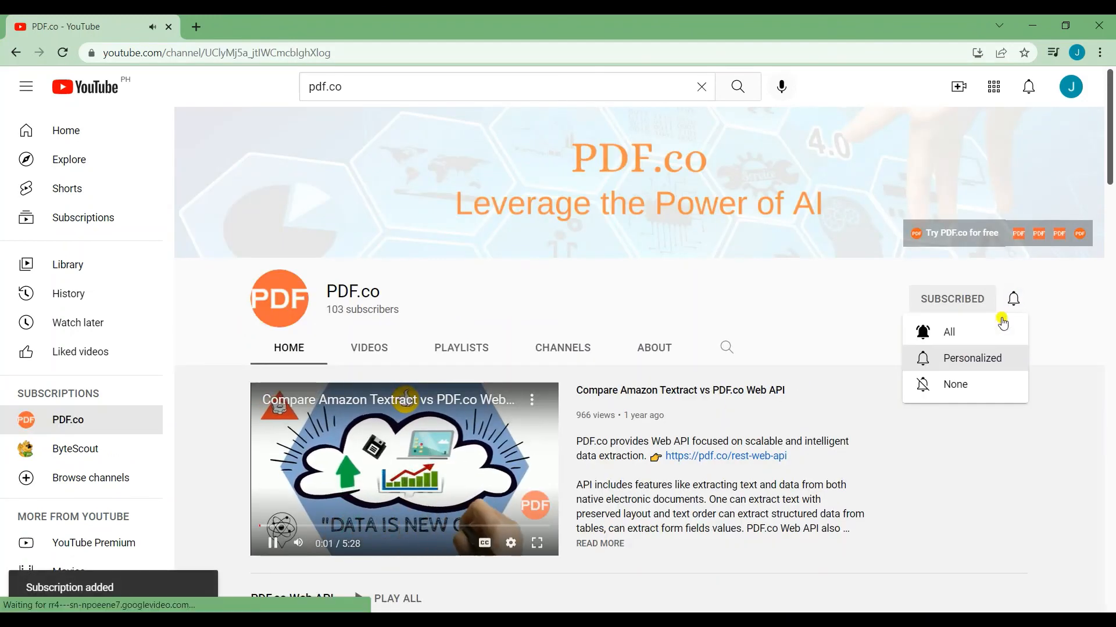